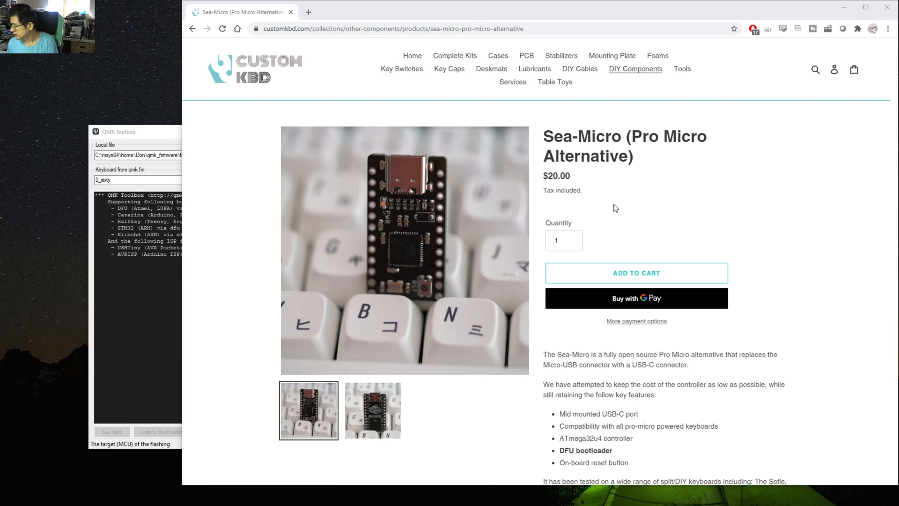
mouse_move(615, 209)
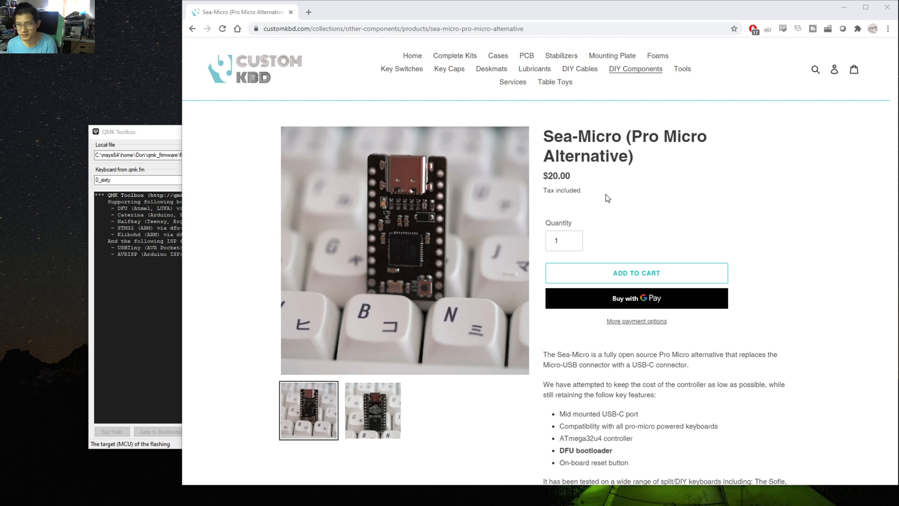
mouse_move(459, 214)
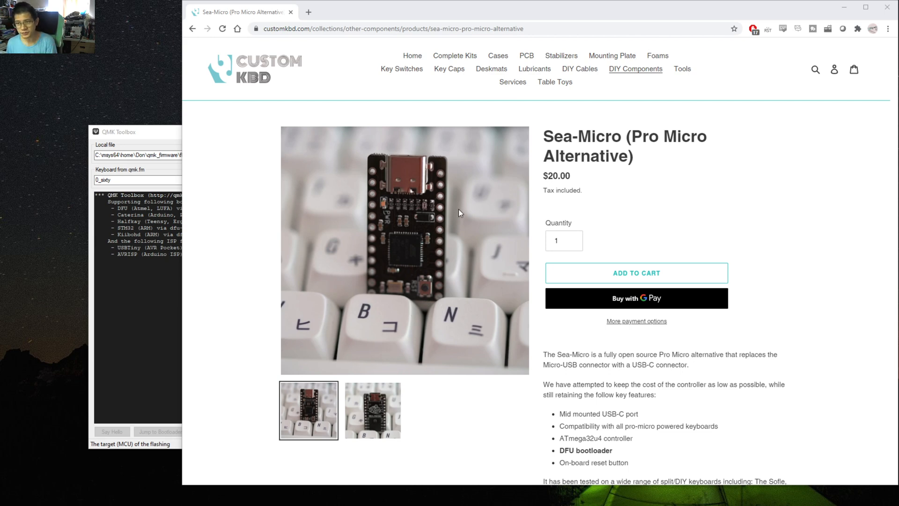
mouse_move(424, 252)
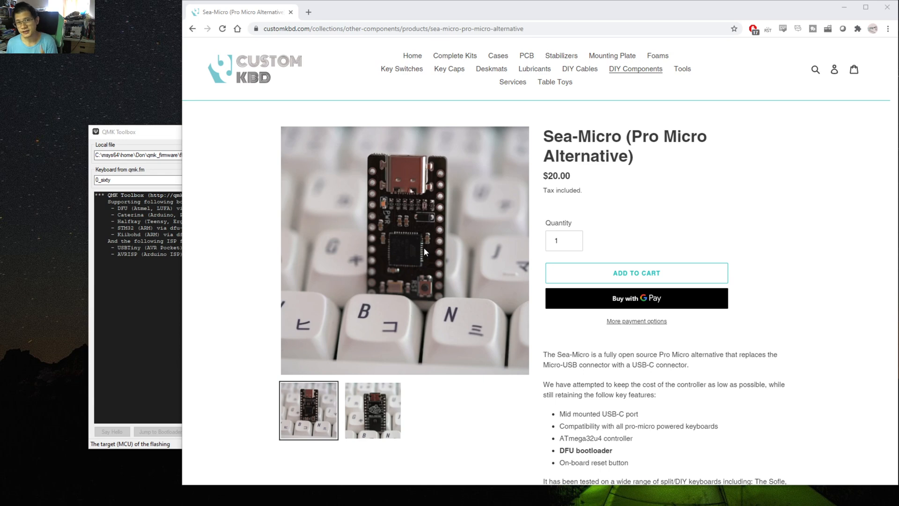
mouse_move(432, 180)
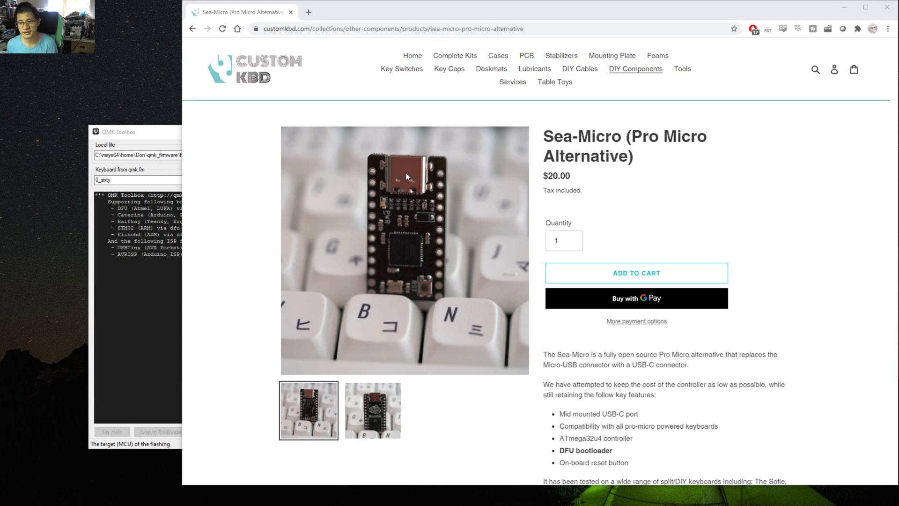
Scroll down the Sea-Micro product page to read its features and description
scroll(down, 3)
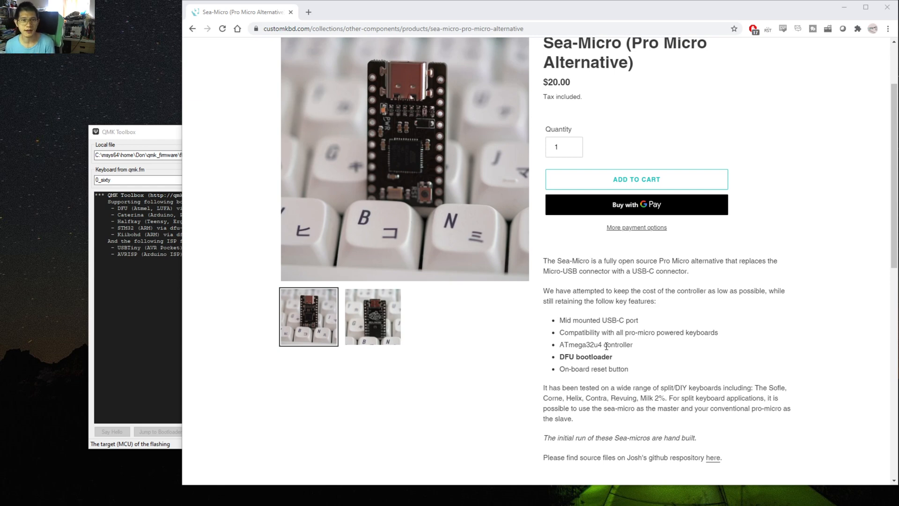
mouse_move(598, 379)
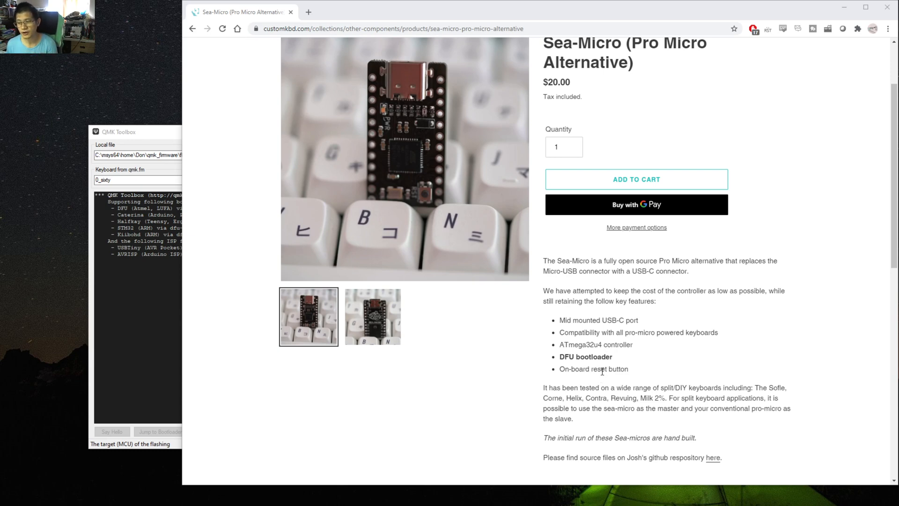
scroll(down, 3)
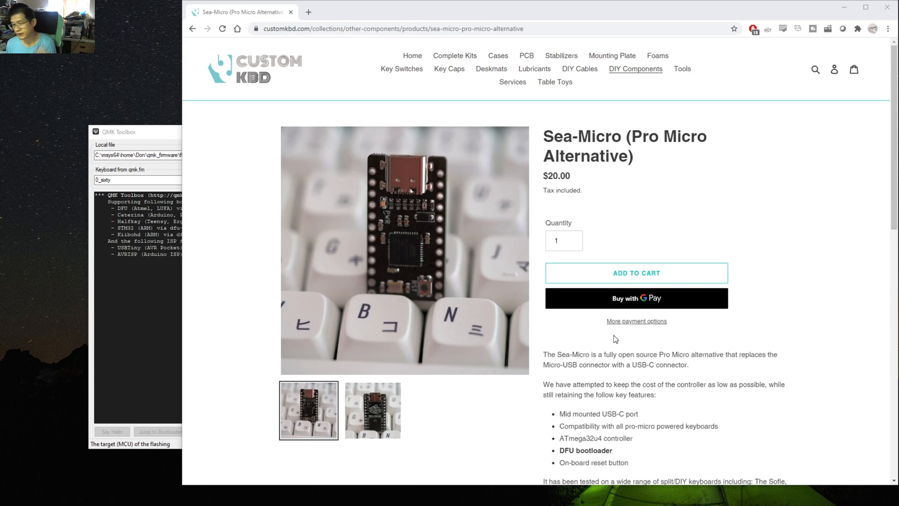
mouse_move(411, 420)
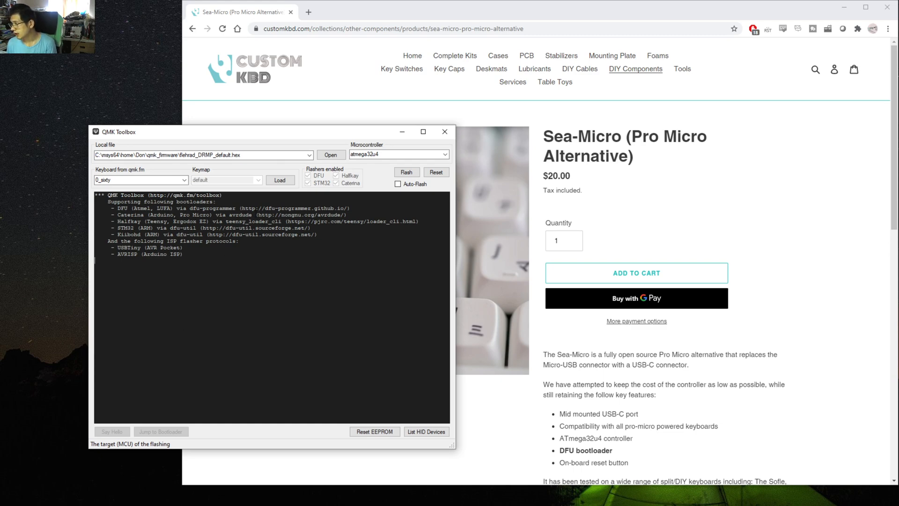
click(226, 154)
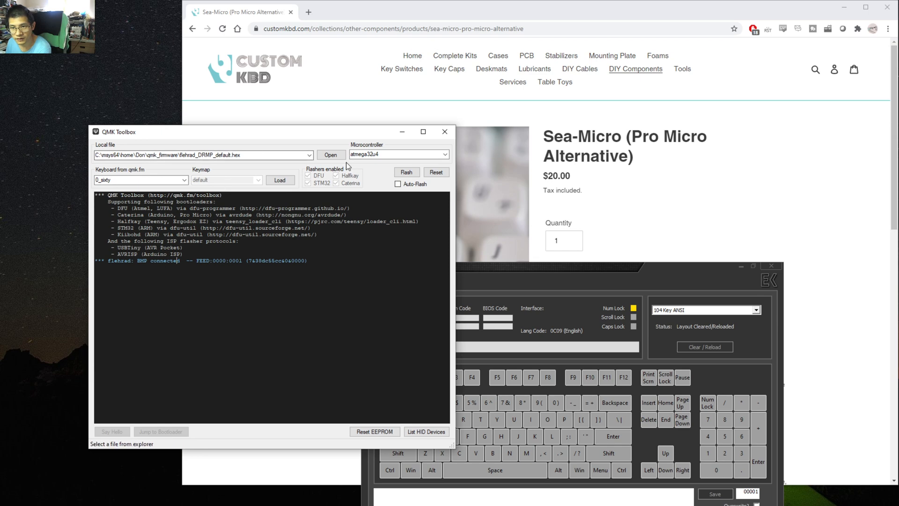
Enable Auto-Flash with DRMP_default.hex loaded for the atmega32u4
click(398, 185)
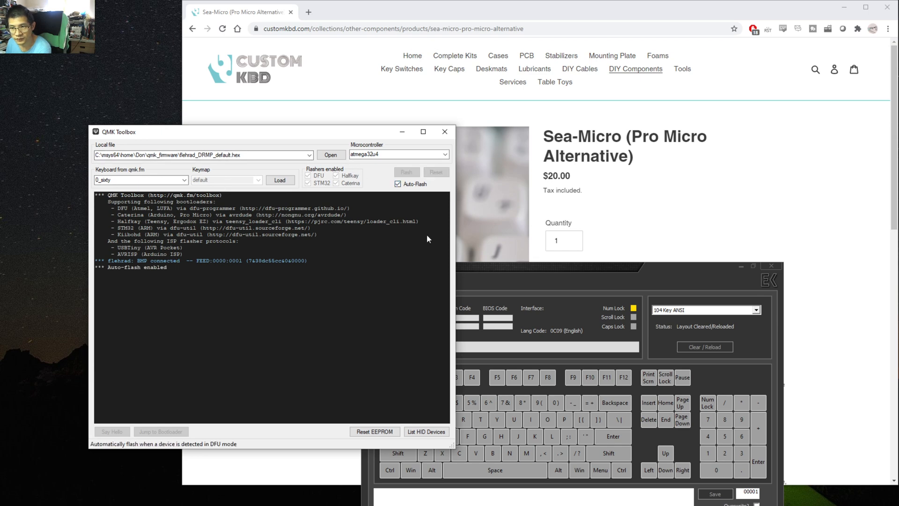
mouse_move(438, 244)
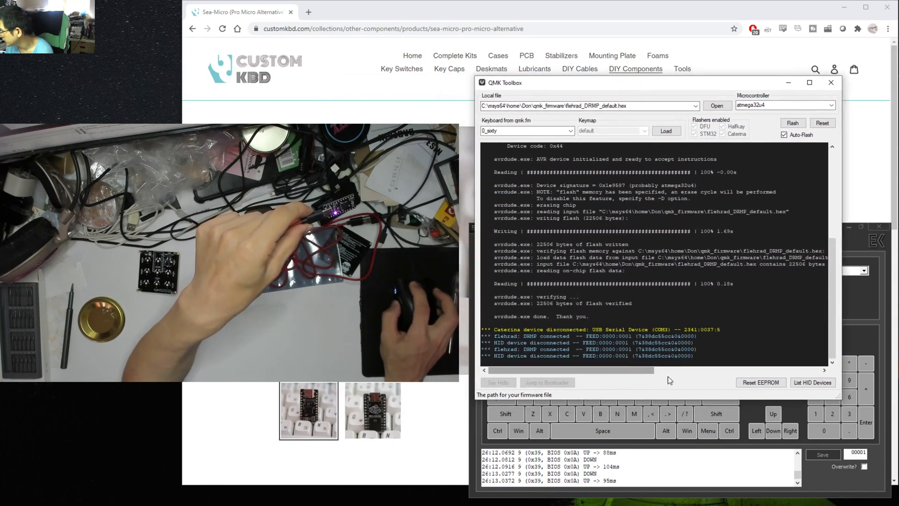
mouse_move(629, 374)
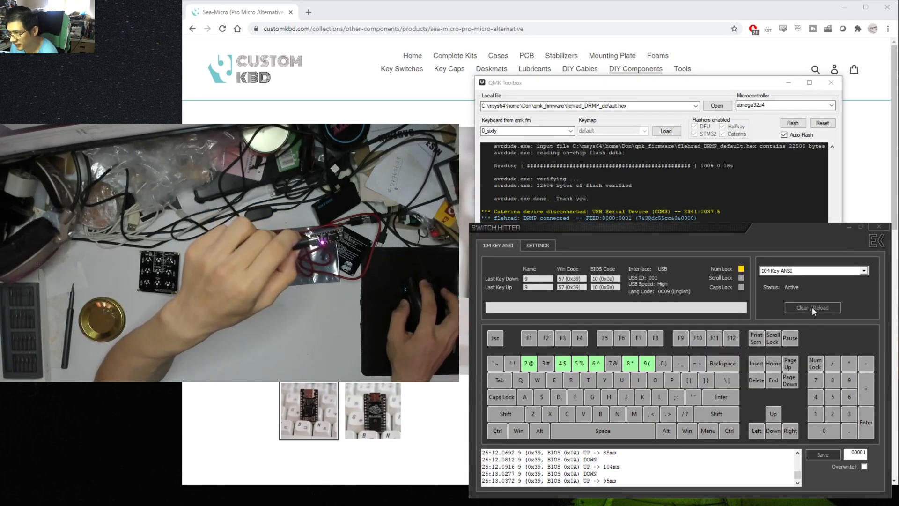
Clear the recorded key presses in Switch Hitter and minimize QMK Toolbox
click(812, 308)
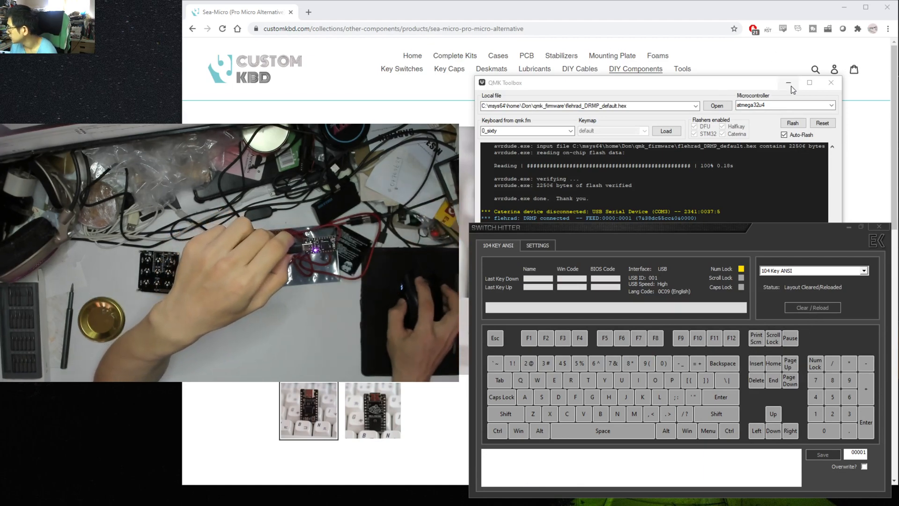
click(787, 82)
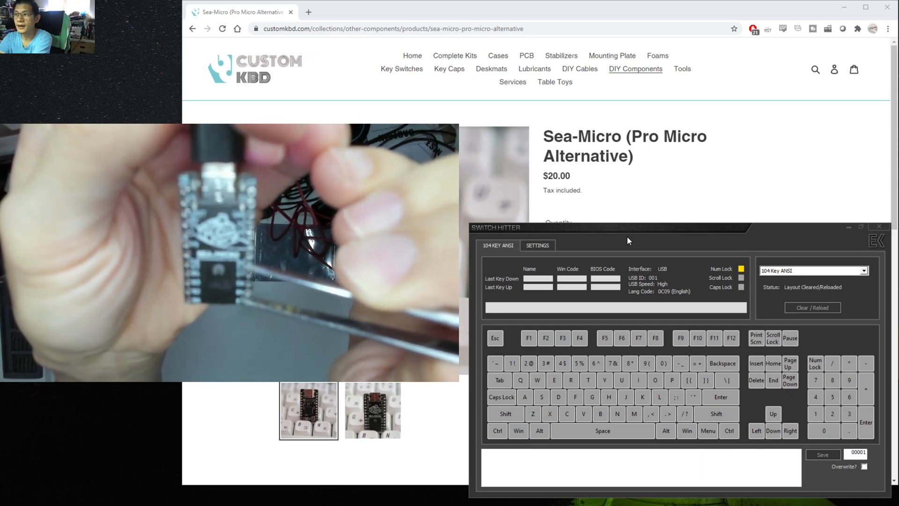
Short the Sea-Micro pins so Switch Hitter registers number-row keys such as 6
key(6)
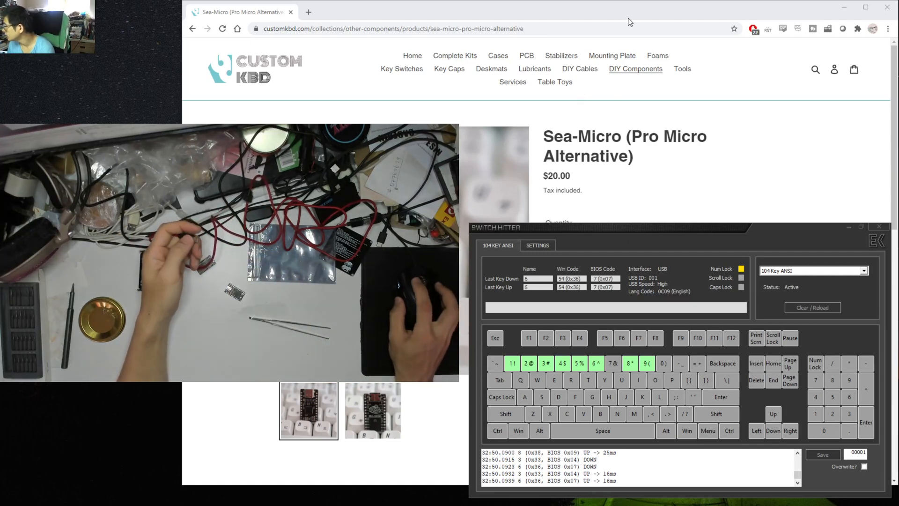
Bring the Chrome Sea-Micro page forward and scroll to its price and feature list
click(878, 226)
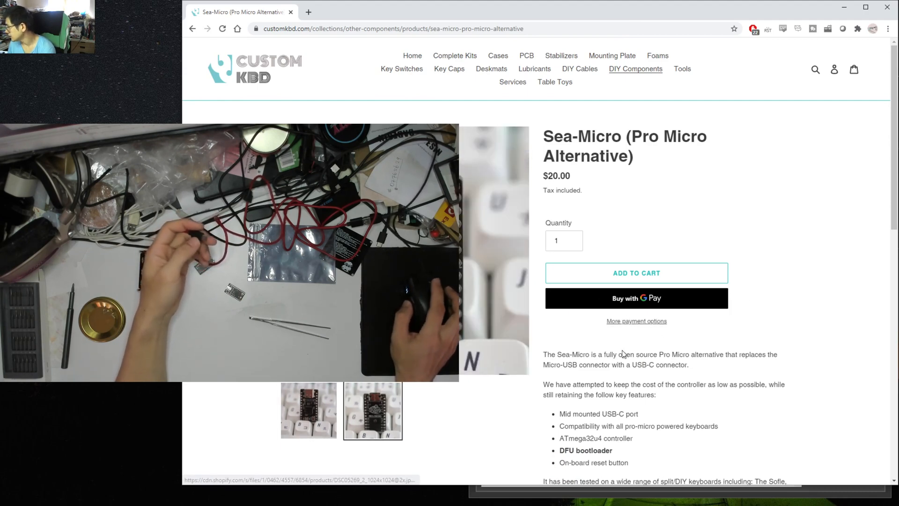
scroll(down, 3)
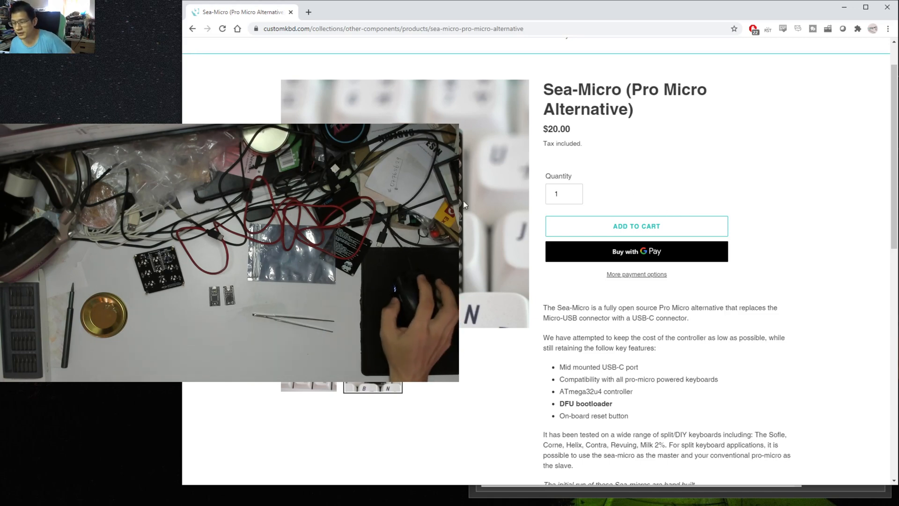
mouse_move(504, 232)
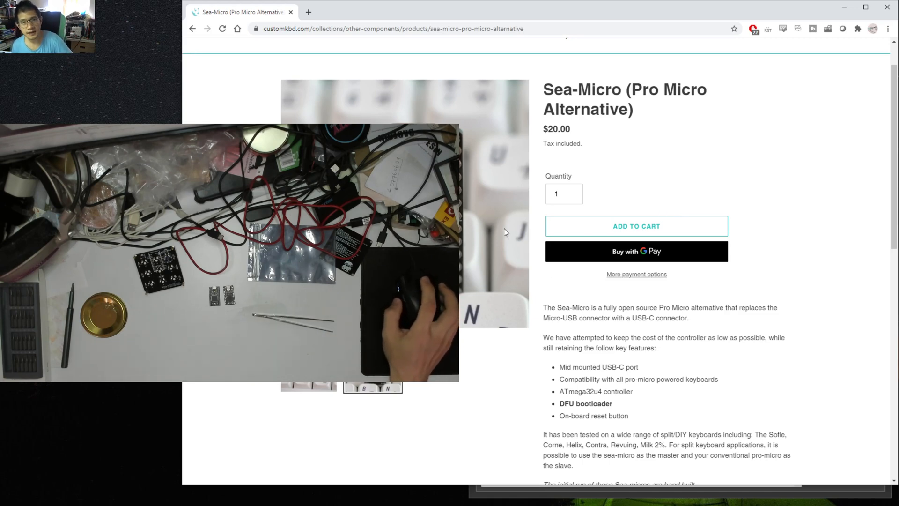